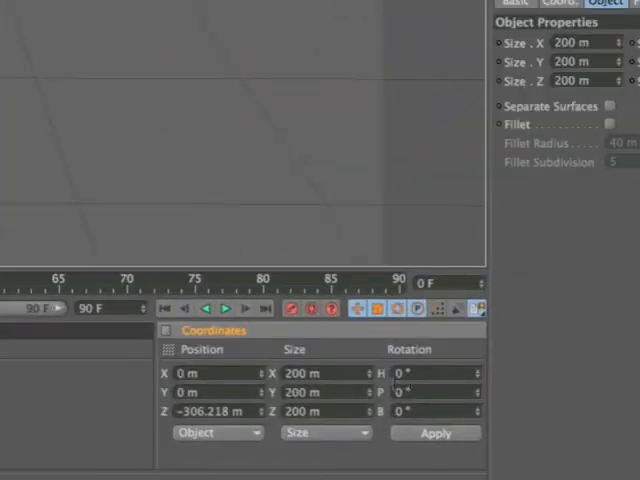
pyautogui.moveTo(390, 378)
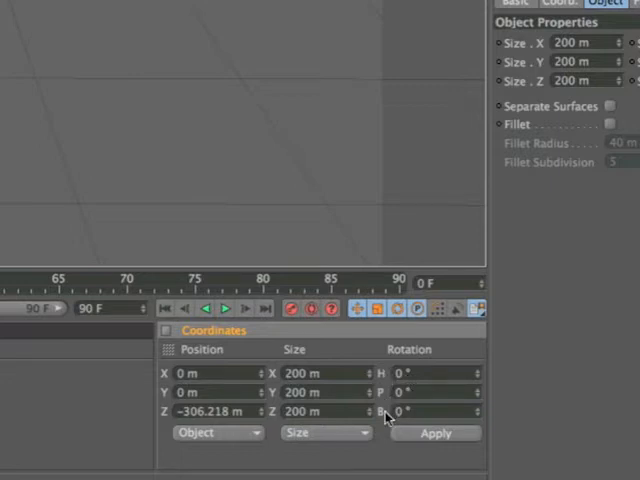
pyautogui.moveTo(183, 234)
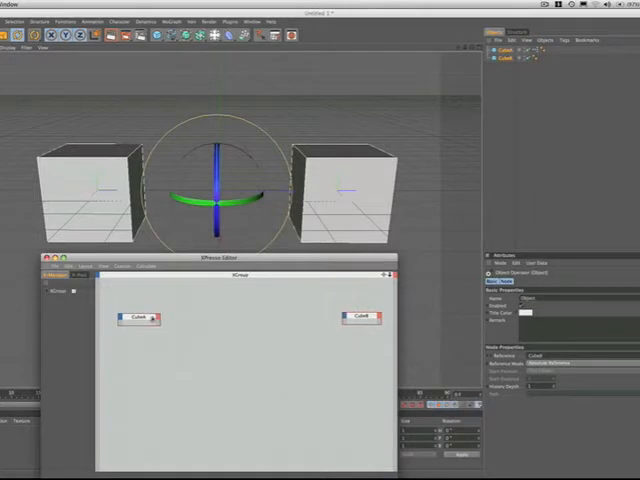
# Add Rotation . H as CubeA's output port and as CubeB's input port
pyautogui.click(135, 318)
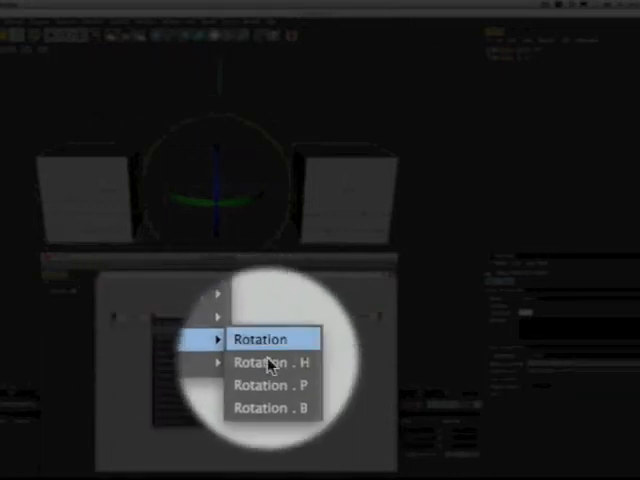
pyautogui.click(270, 338)
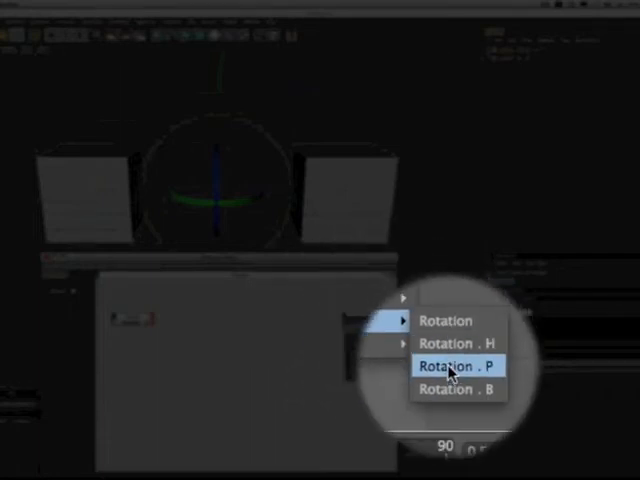
pyautogui.click(453, 365)
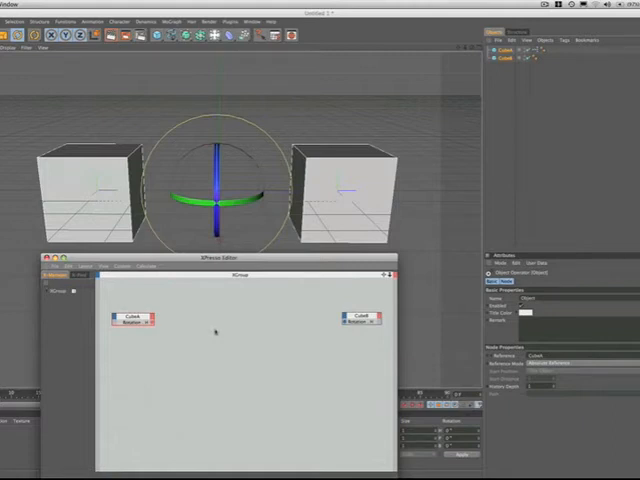
pyautogui.moveTo(205, 345)
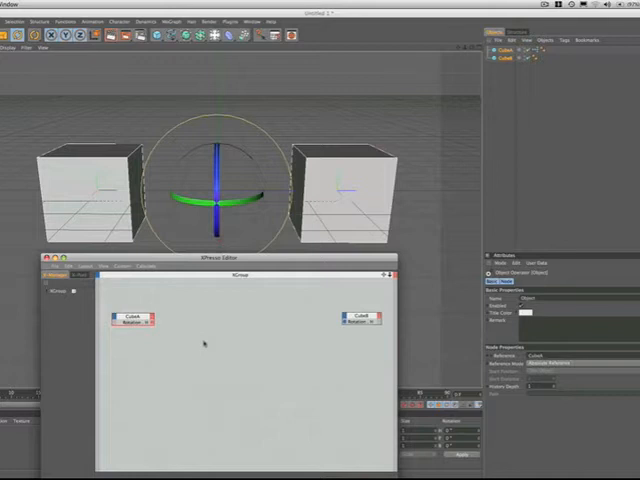
# Create an XPresso Calculate > Degree node via the editor's New Node menu
pyautogui.rightClick(205, 348)
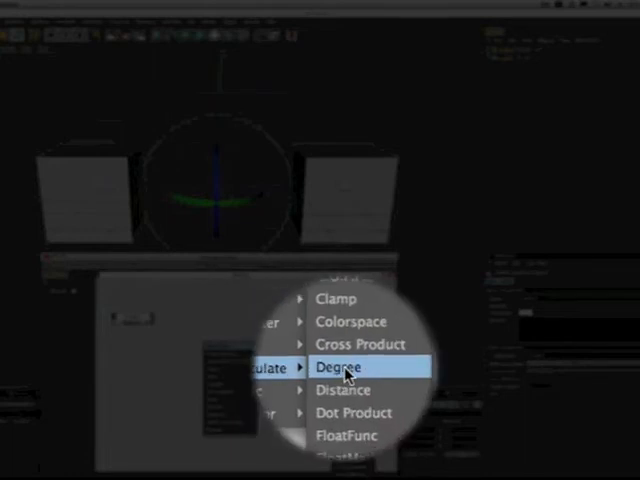
pyautogui.click(339, 367)
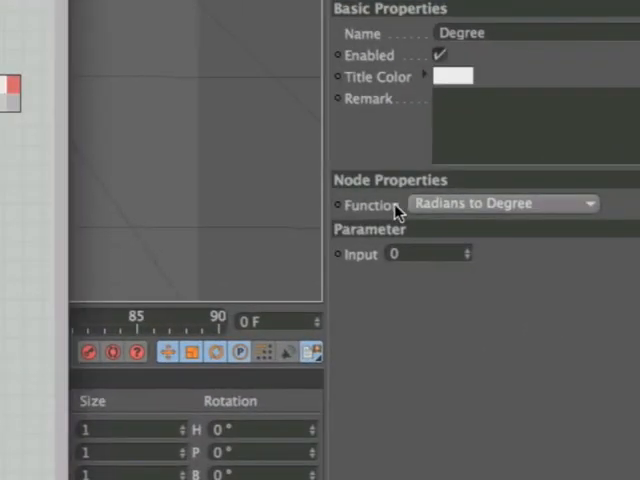
pyautogui.moveTo(408, 210)
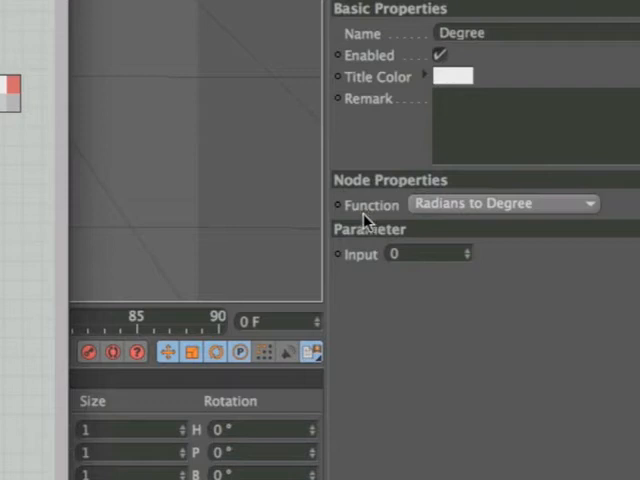
pyautogui.moveTo(540, 215)
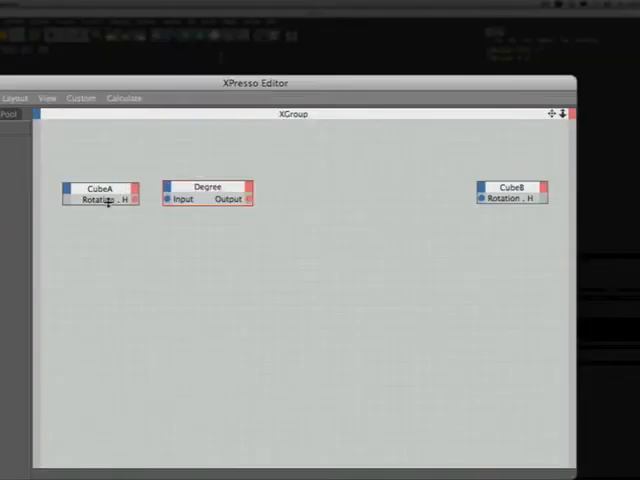
# Wire CubeA's Rotation . H into the Degree input and set the second Degree node's function
pyautogui.moveTo(137, 205); pyautogui.dragTo(170, 206)
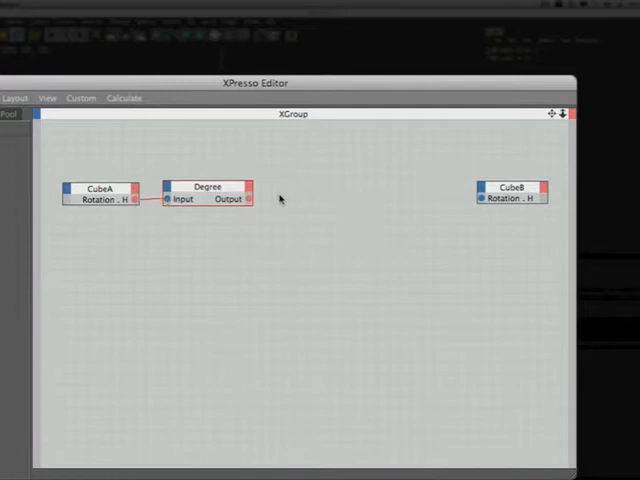
pyautogui.moveTo(313, 281)
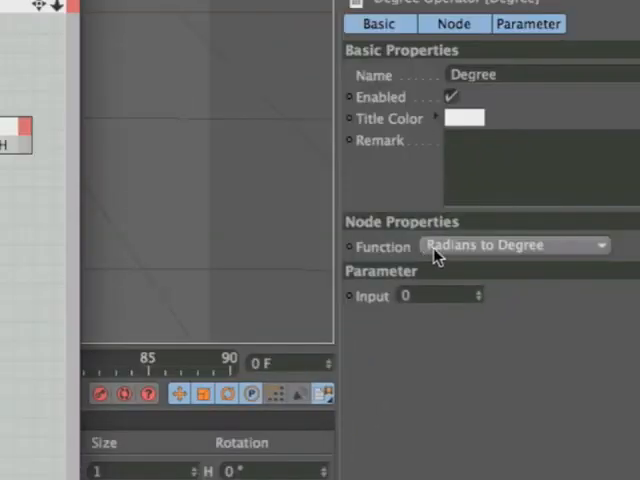
pyautogui.click(515, 245)
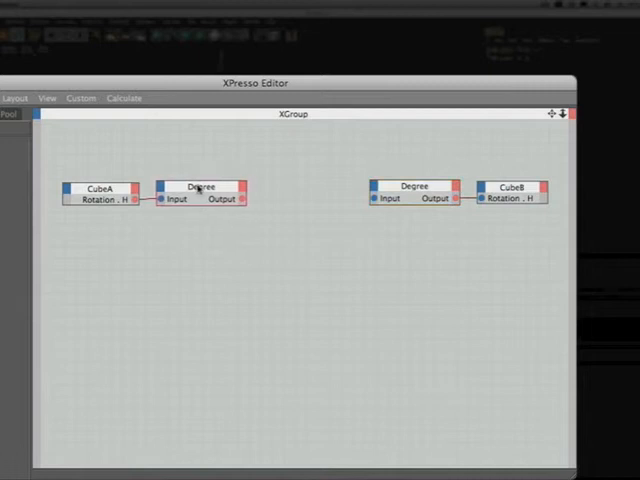
# Add a Math node between the Degree nodes and set its Function from Add to Divide
pyautogui.click(199, 187)
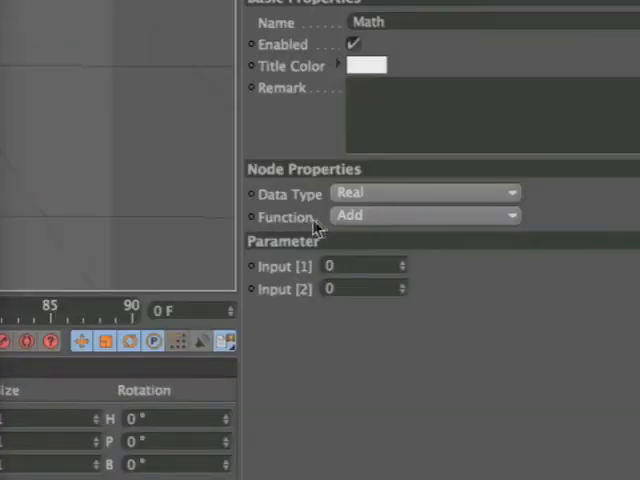
pyautogui.click(424, 215)
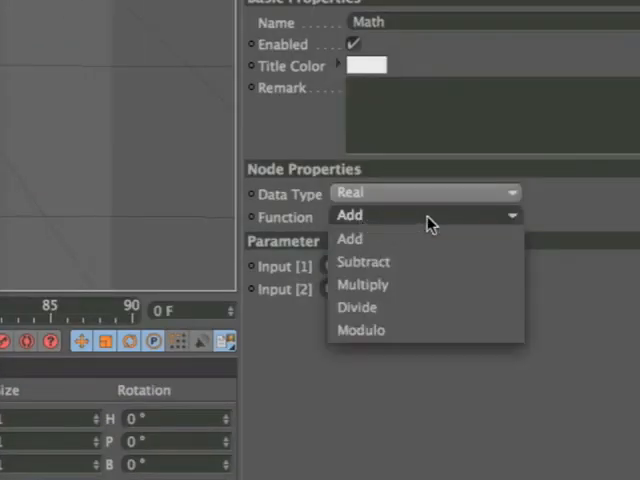
pyautogui.click(357, 307)
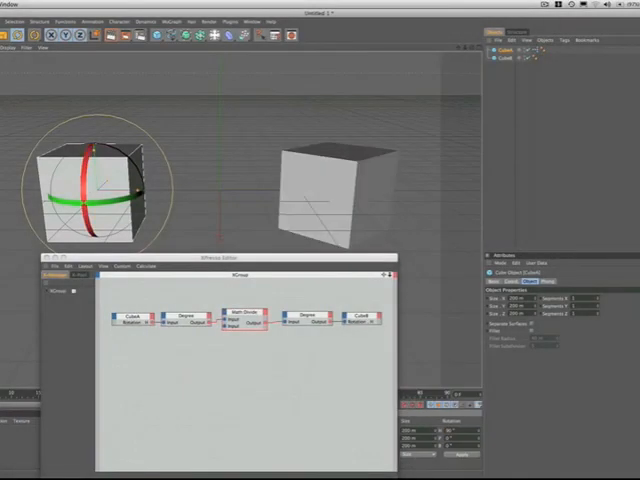
pyautogui.moveTo(338, 183)
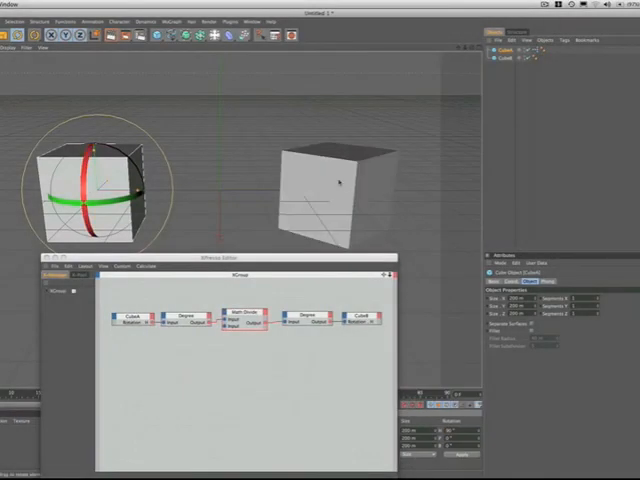